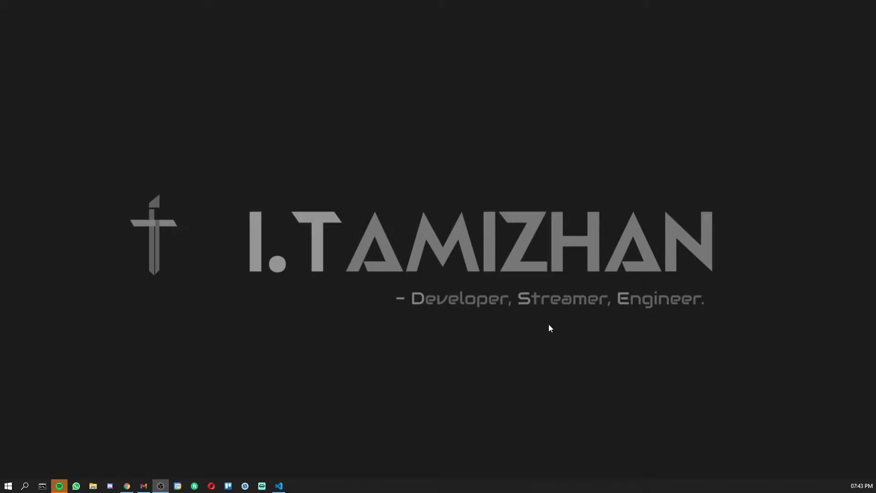
# - Switch to the Chrome window showing the Gadgets 360 WhatsApp cyber-stalking flaw article
pyautogui.click(127, 486)
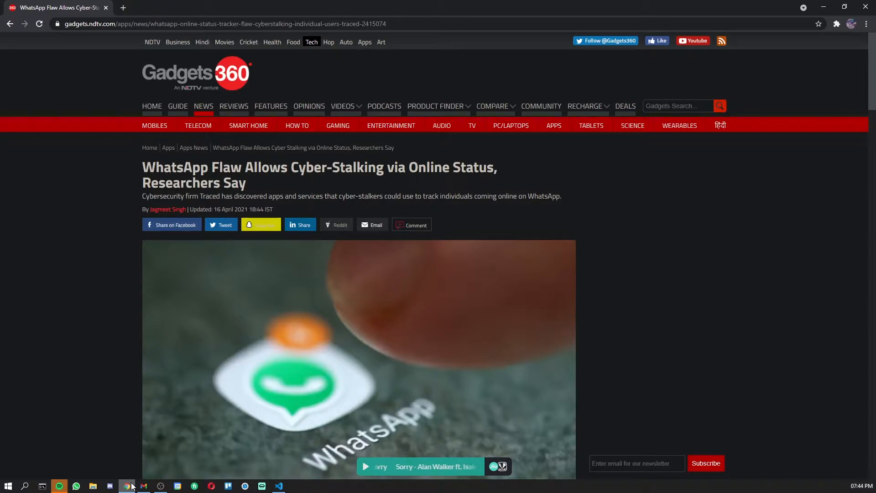
# - Scroll into the article body on third-party trackers exploiting WhatsApp's online status
pyautogui.scroll(-3)
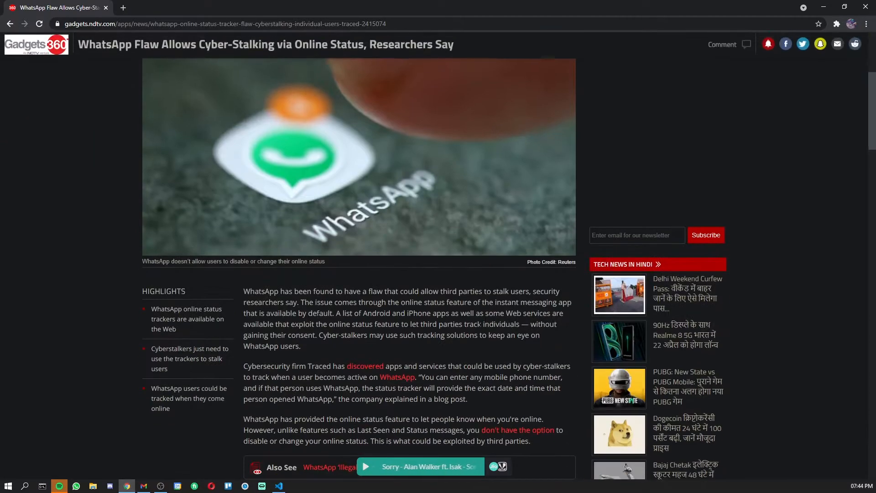
pyautogui.scroll(-3)
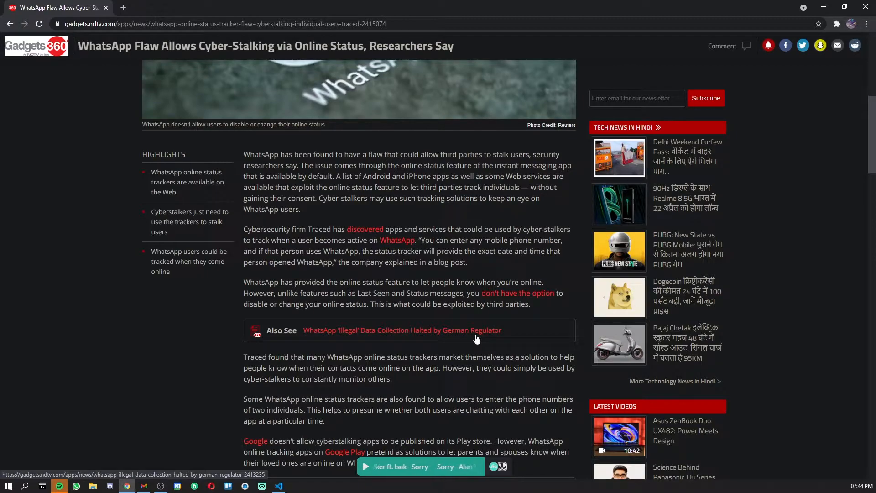
pyautogui.moveTo(236, 102)
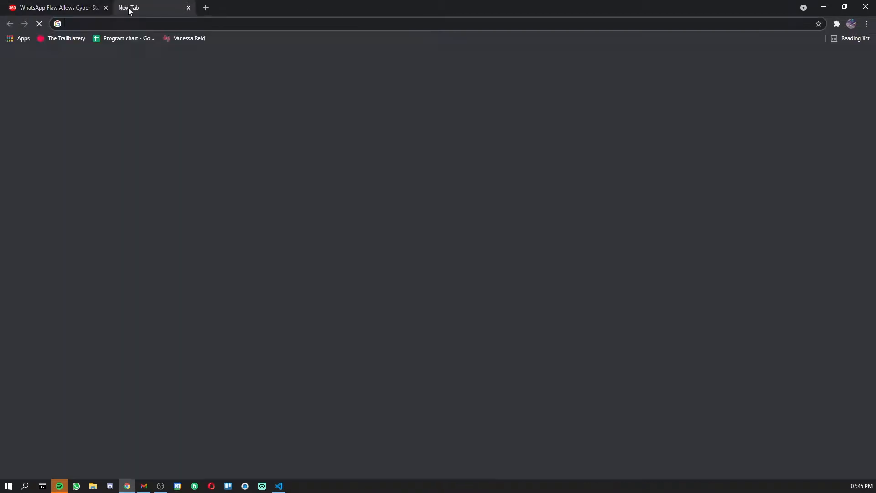
# - Close the empty New Tab so only the Gadgets 360 article tab remains, shown from its headline
pyautogui.click(55, 7)
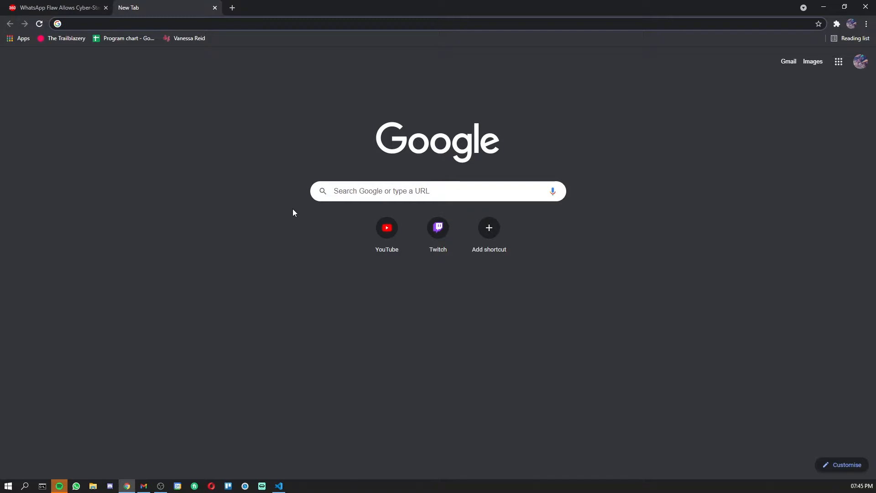
pyautogui.click(54, 8)
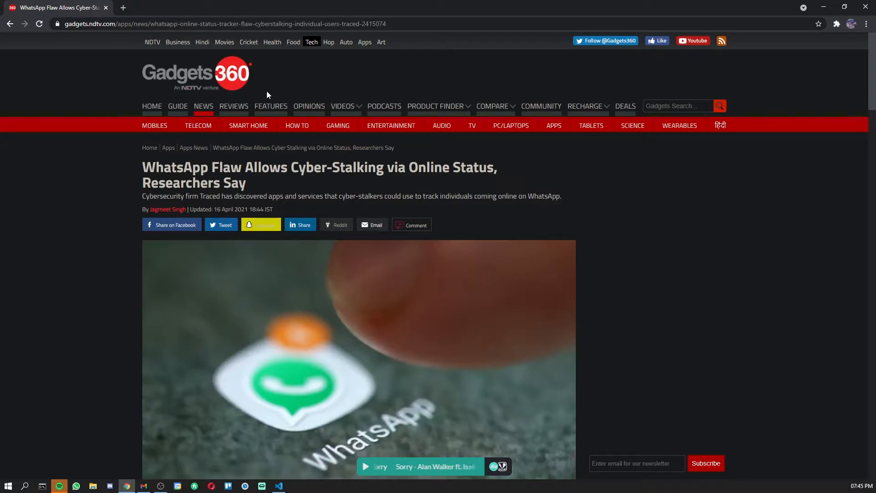
pyautogui.scroll(-3)
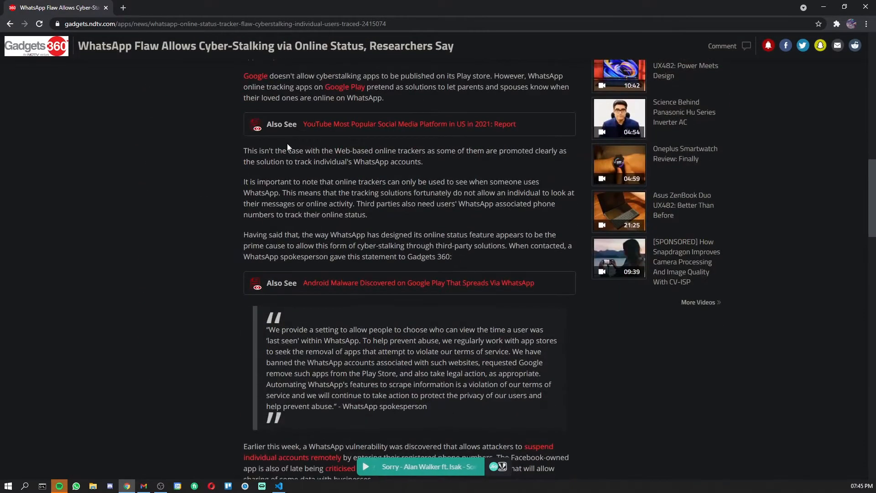
pyautogui.scroll(-3)
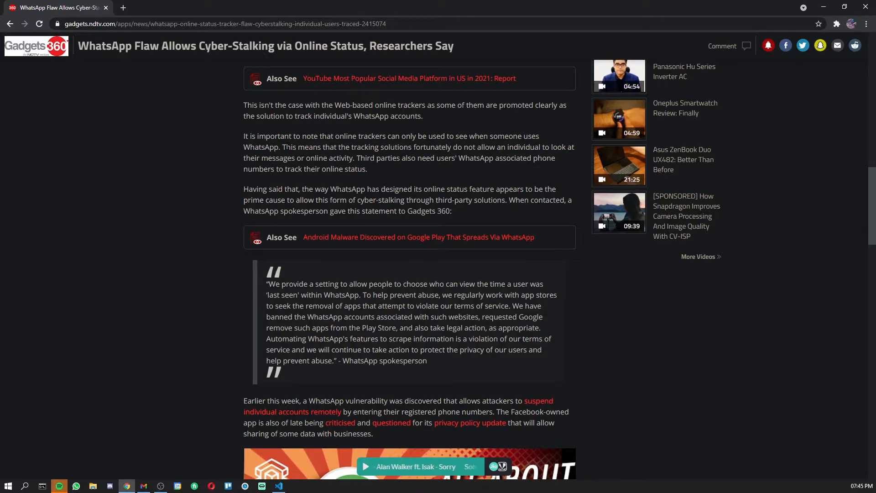
pyautogui.scroll(-3)
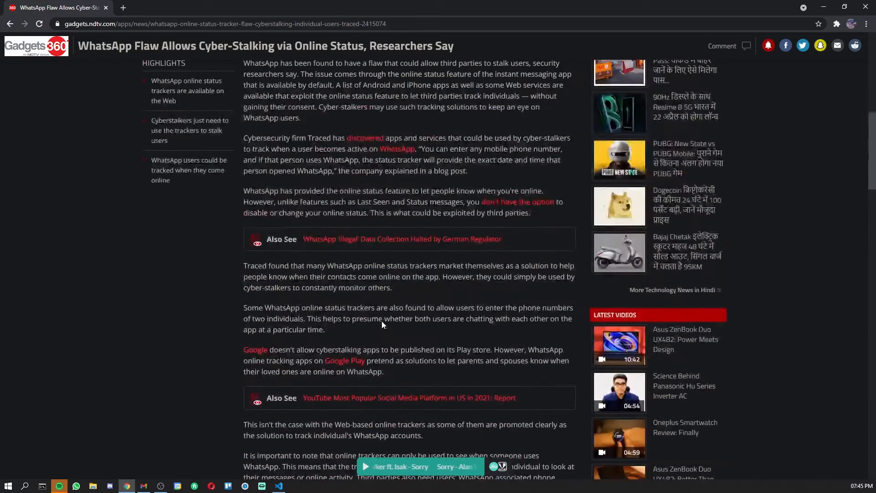
pyautogui.scroll(-3)
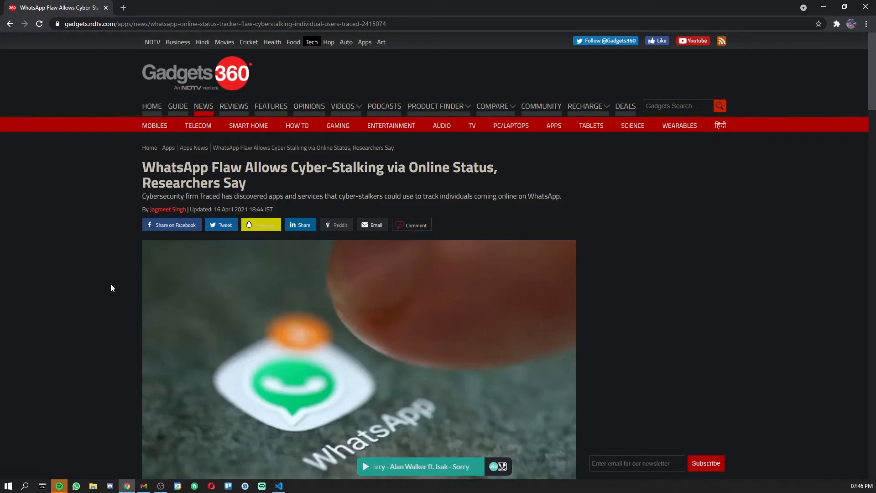
# - Scroll slightly so the headline, full WhatsApp lead photo and opening highlights show together
pyautogui.scroll(-3)
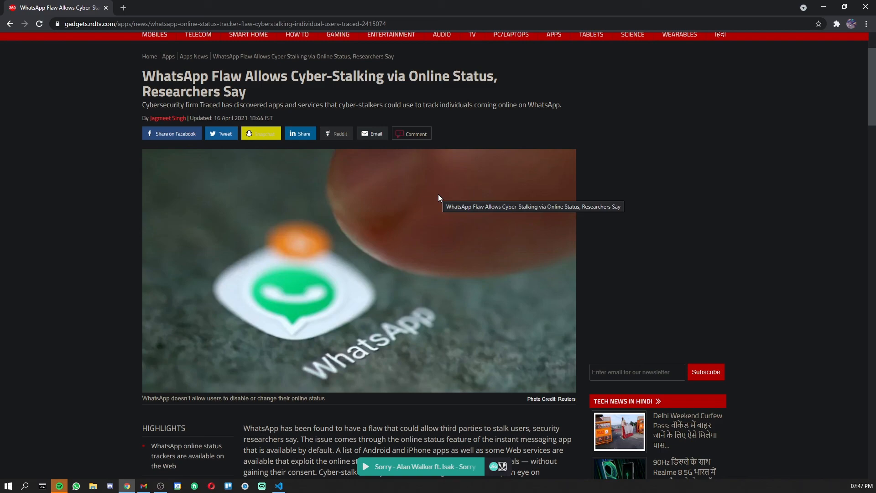
pyautogui.moveTo(334, 334)
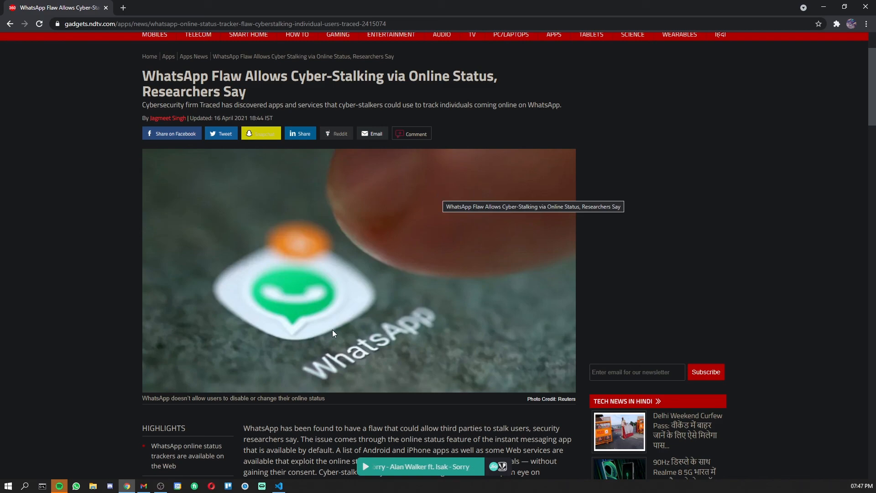